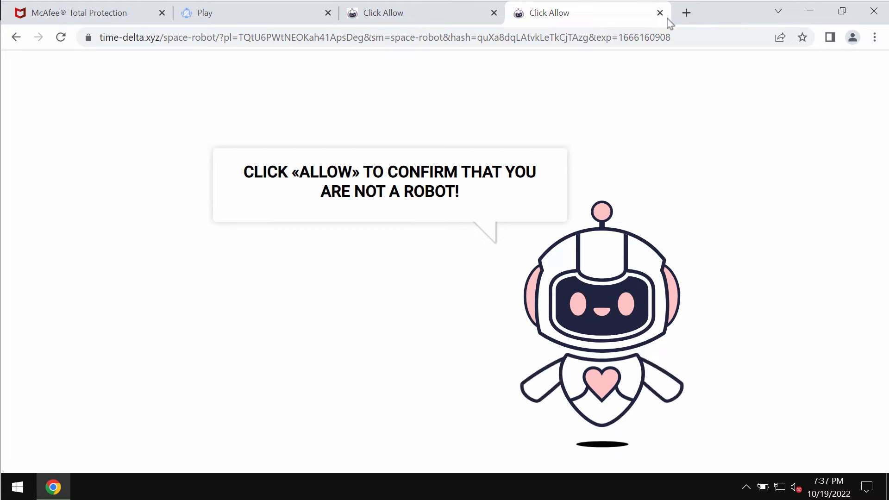
pyautogui.moveTo(651, 88)
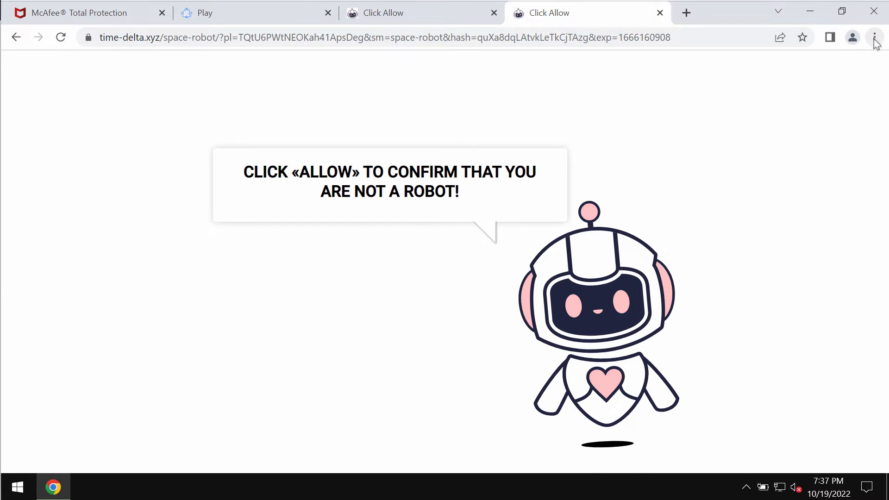
# - Show Chrome's main menu while the time-delta.xyz scam page is open
pyautogui.click(875, 37)
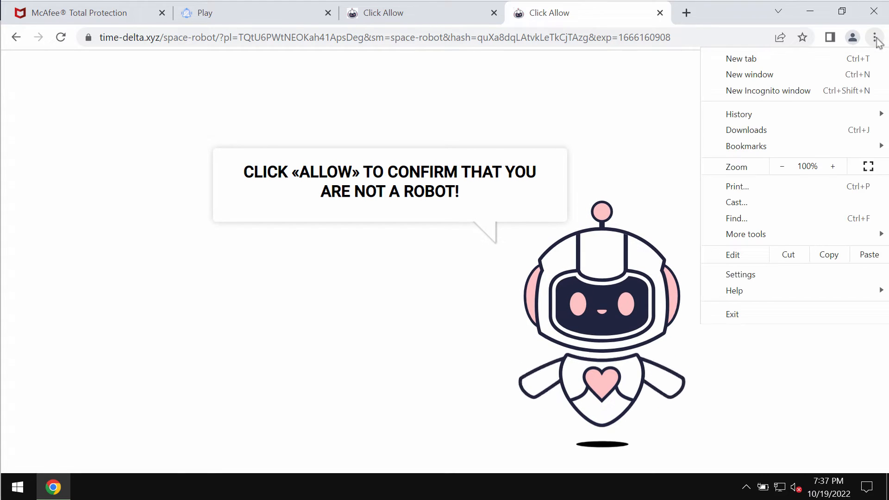
# - Review Chrome's Notifications settings, confirming no sites are allowed or blocked
pyautogui.click(740, 275)
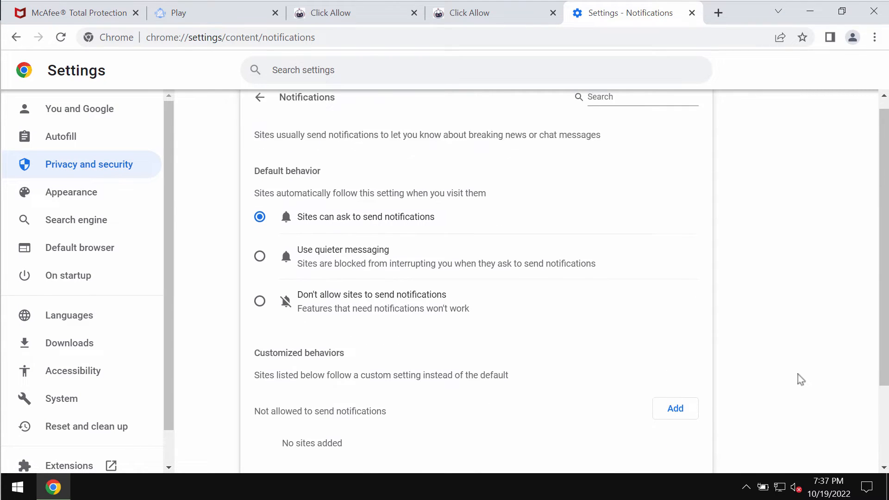
pyautogui.scroll(-3)
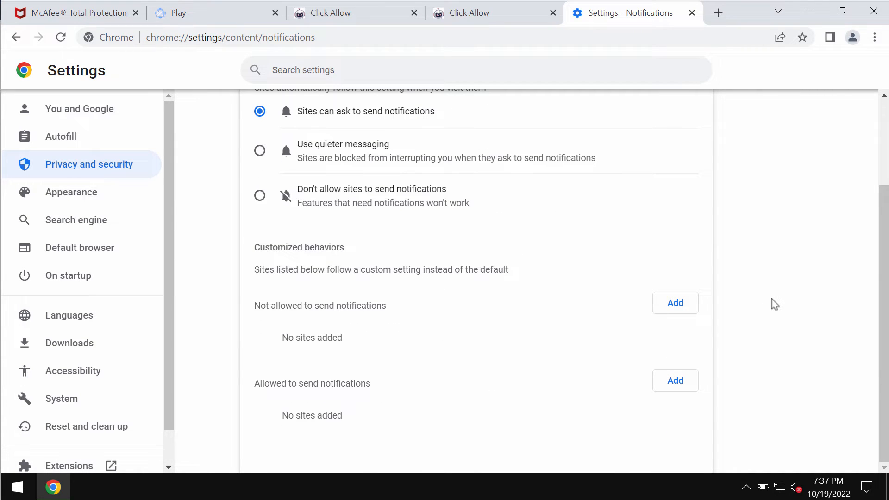
pyautogui.moveTo(749, 267)
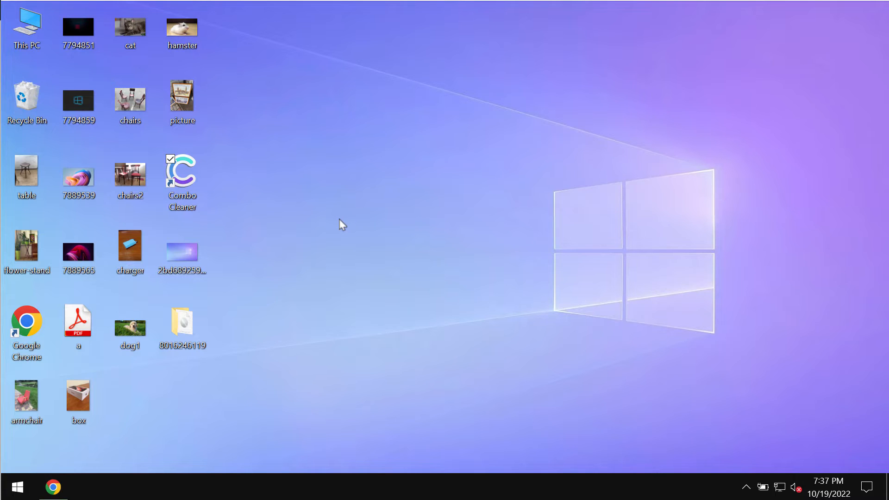
# - Launch Combo Cleaner from the desktop to its anti-malware dashboard
pyautogui.doubleClick(182, 171)
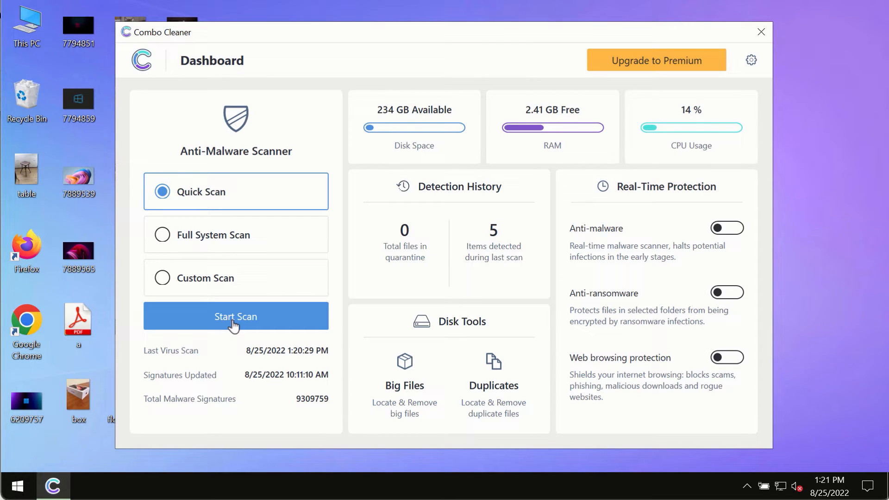
# - Start a Quick Scan and show its progress with threat and suspicious item counts
pyautogui.click(235, 317)
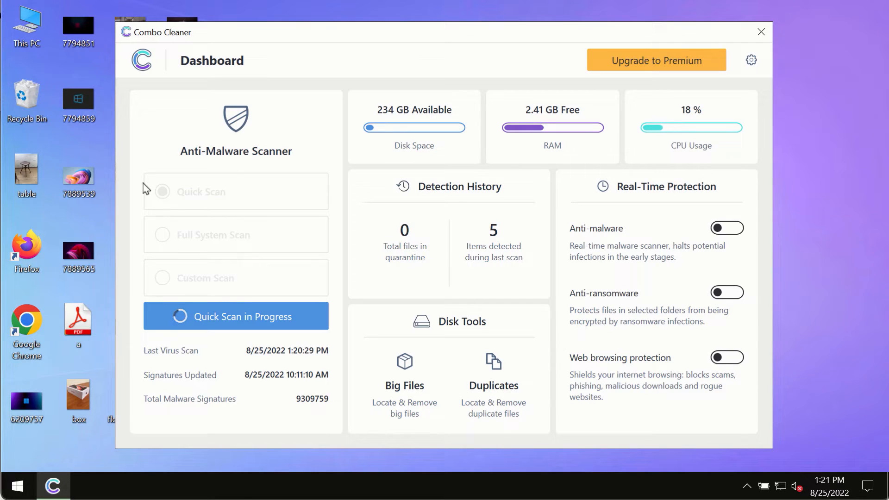
pyautogui.moveTo(290, 355)
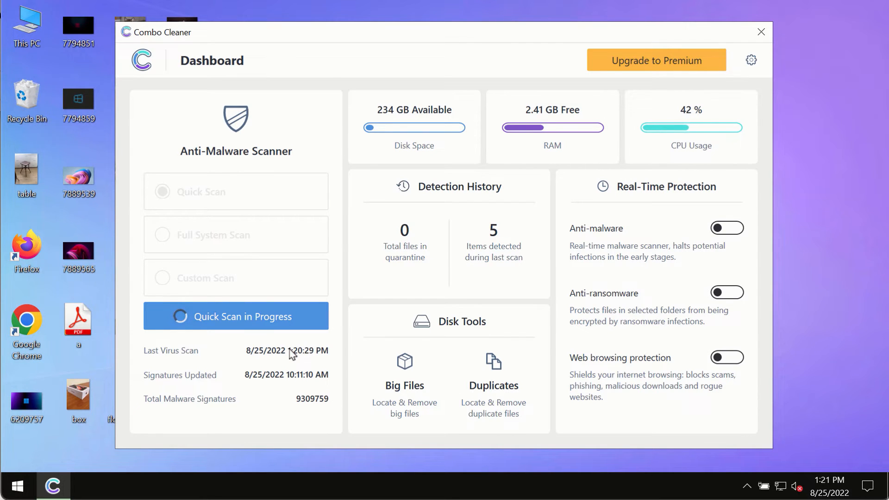
pyautogui.click(235, 317)
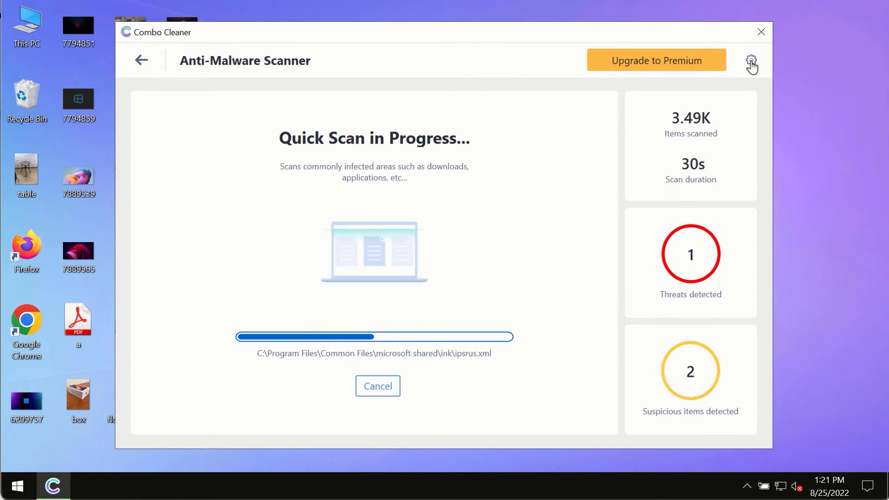
# - Review the Anti-Ransomware settings, then return to the dashboard with the scan running
pyautogui.click(751, 60)
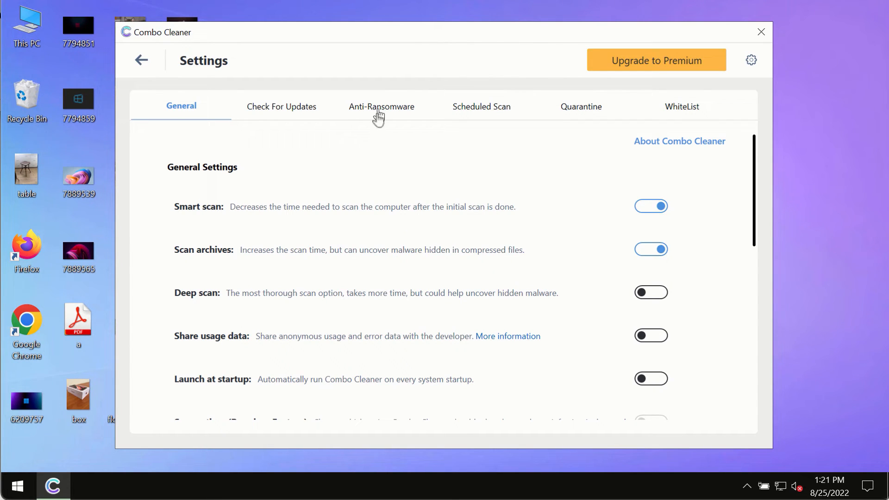
pyautogui.click(382, 105)
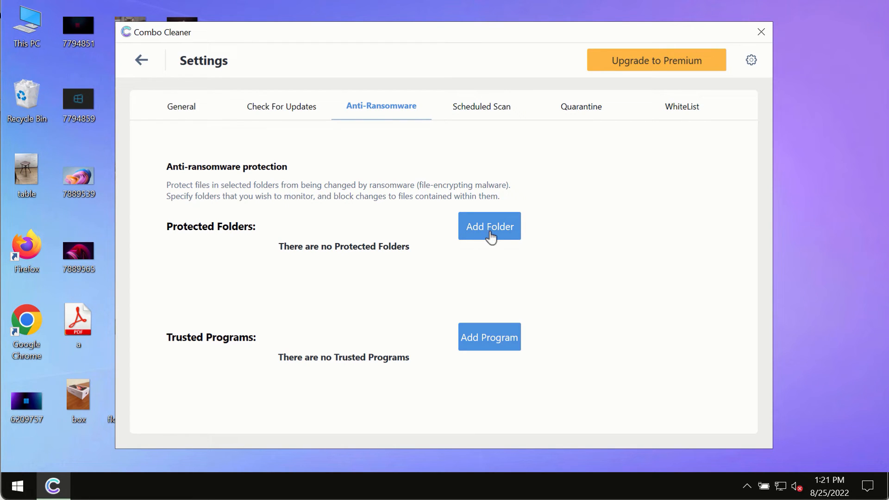
pyautogui.moveTo(146, 97)
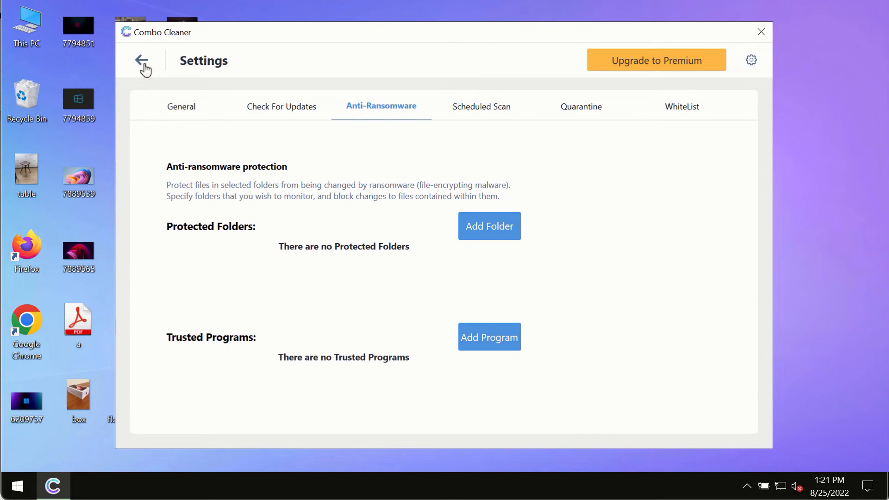
pyautogui.click(141, 61)
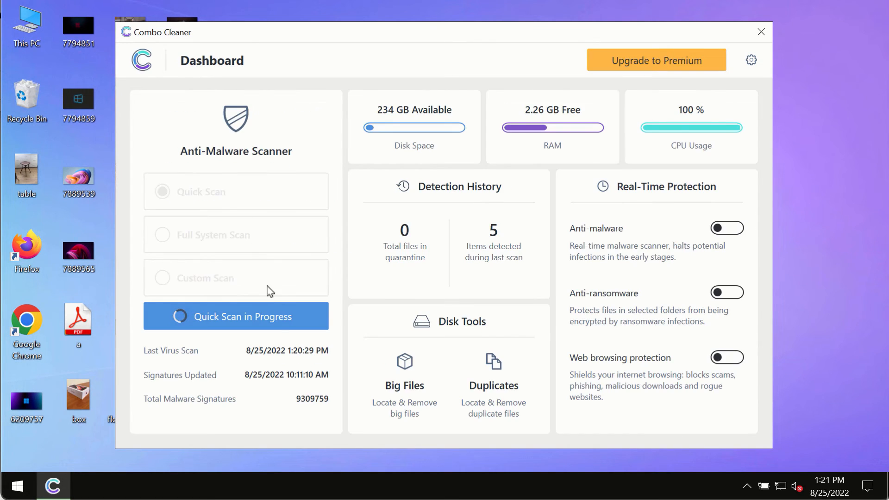
# - Show the running quick scan again, now at 4 threats and 2 suspicious items
pyautogui.click(235, 315)
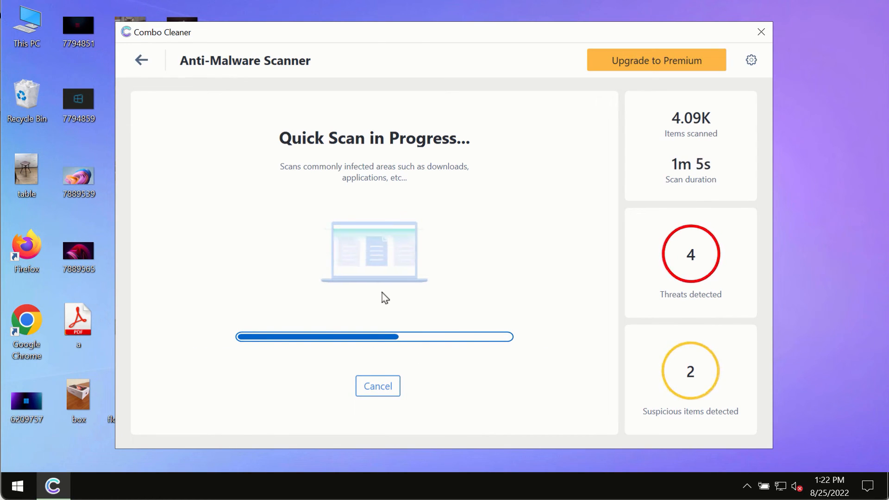
pyautogui.moveTo(564, 159)
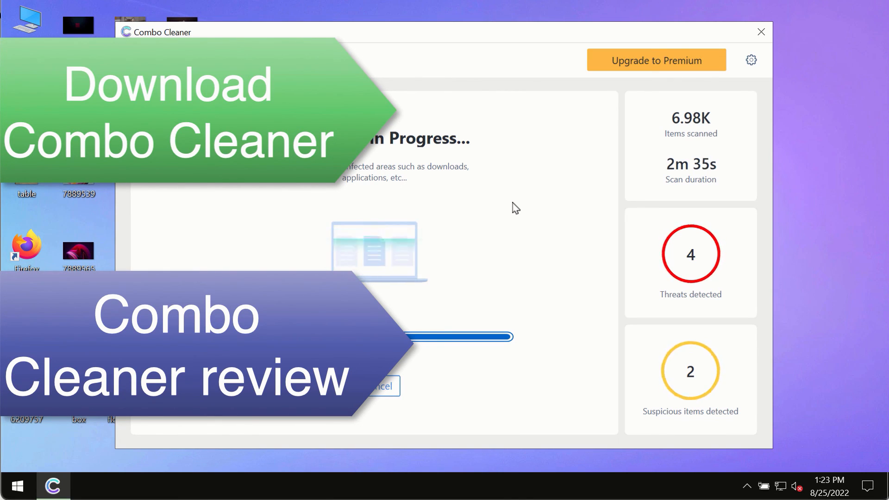
pyautogui.moveTo(537, 200)
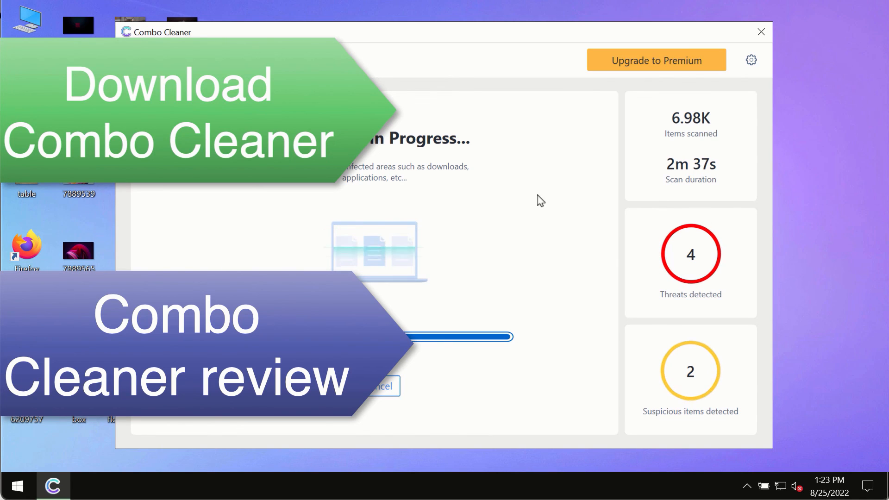